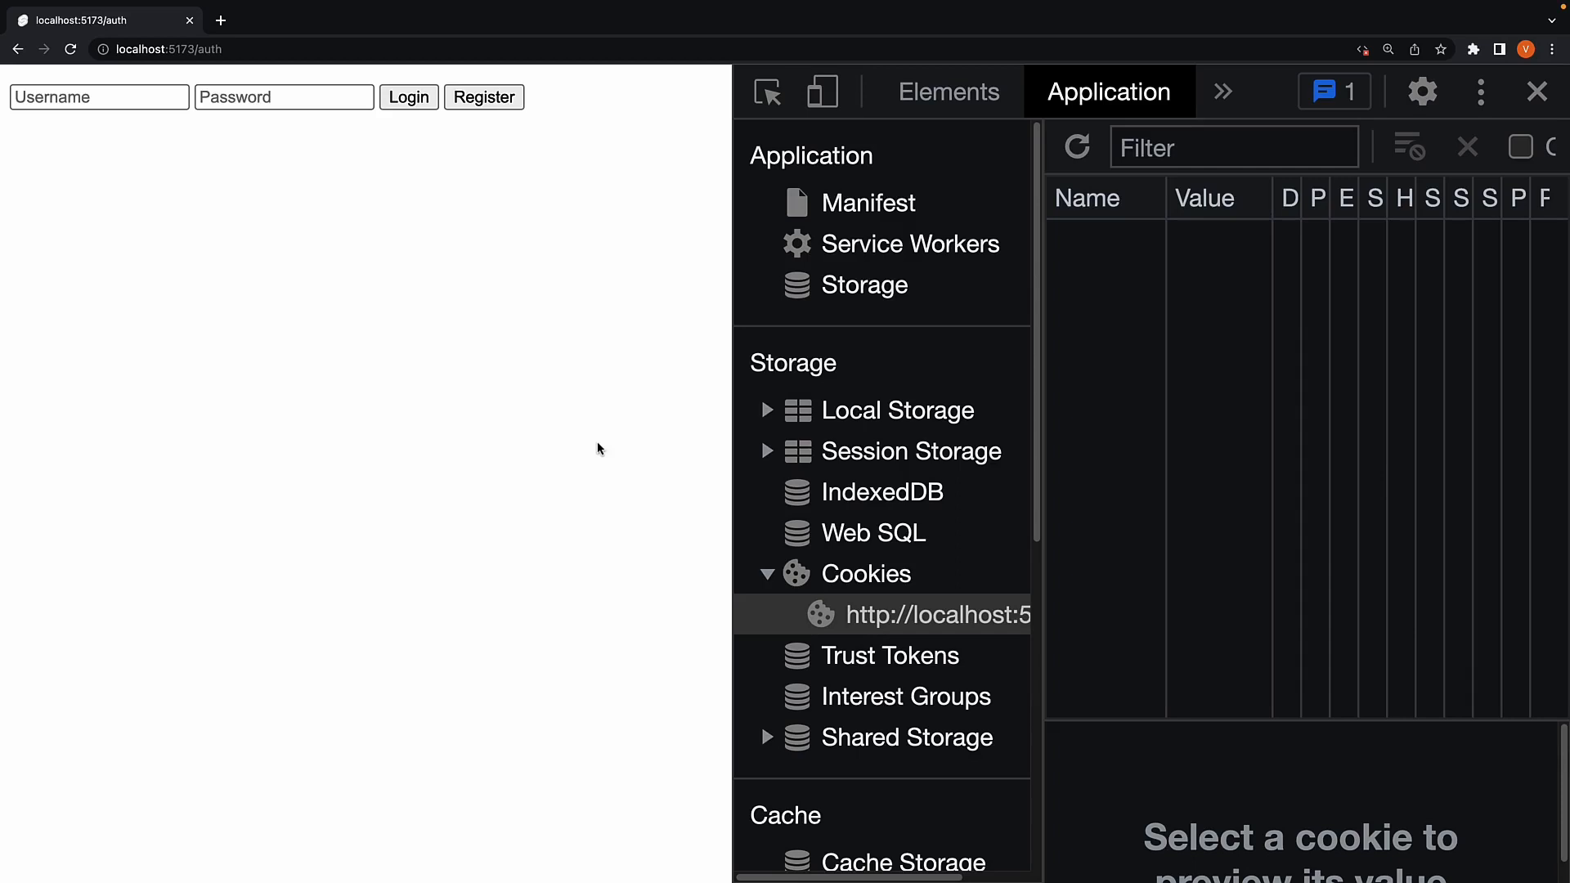
mouse_move(231, 200)
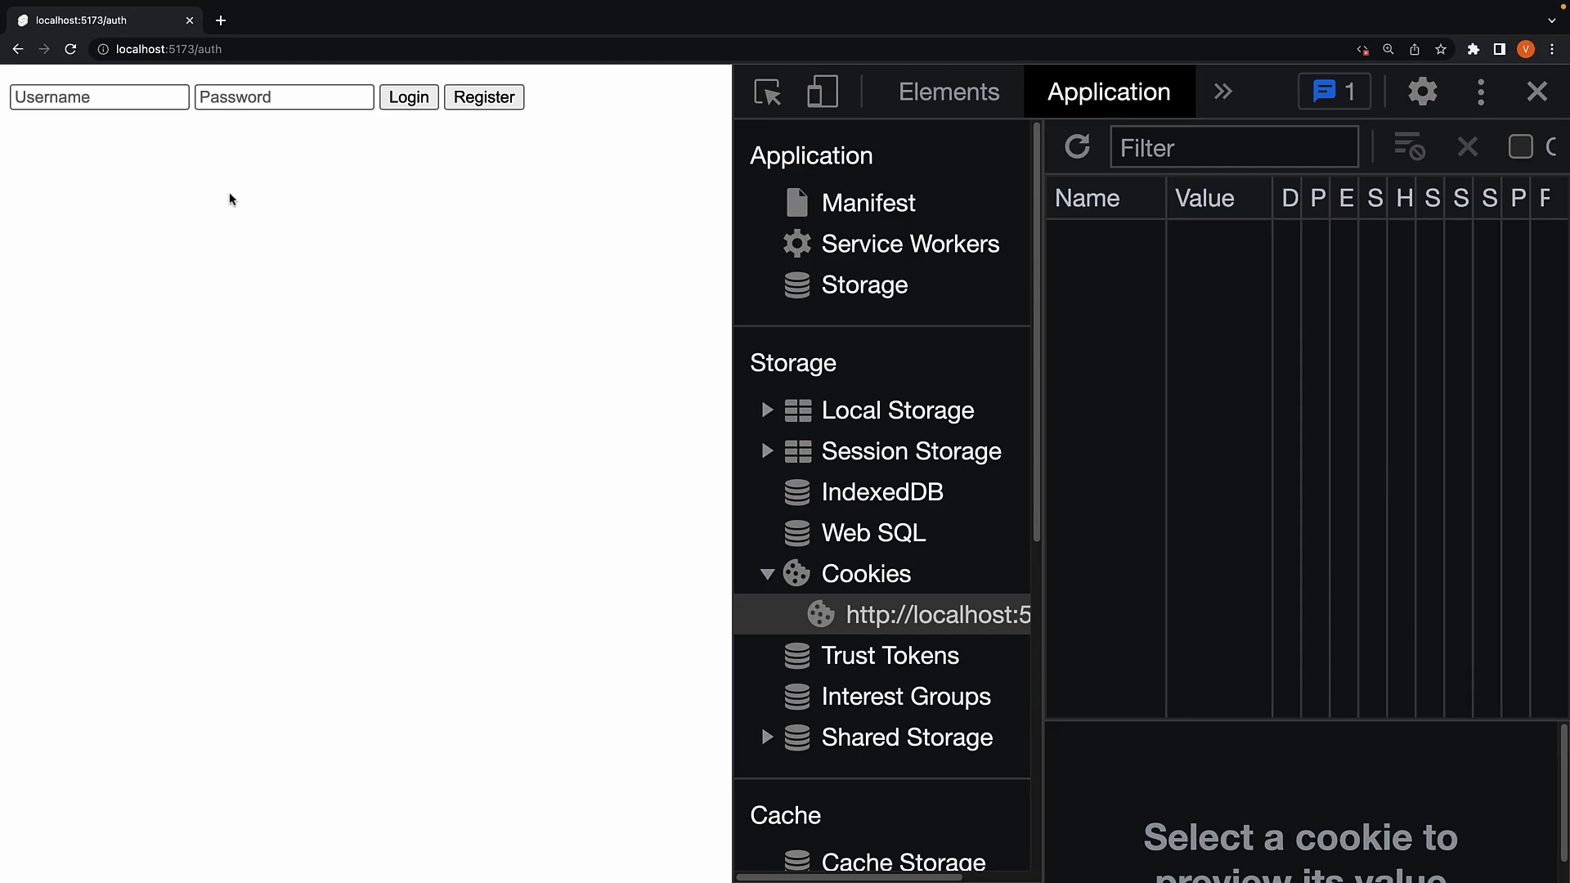
mouse_move(224, 182)
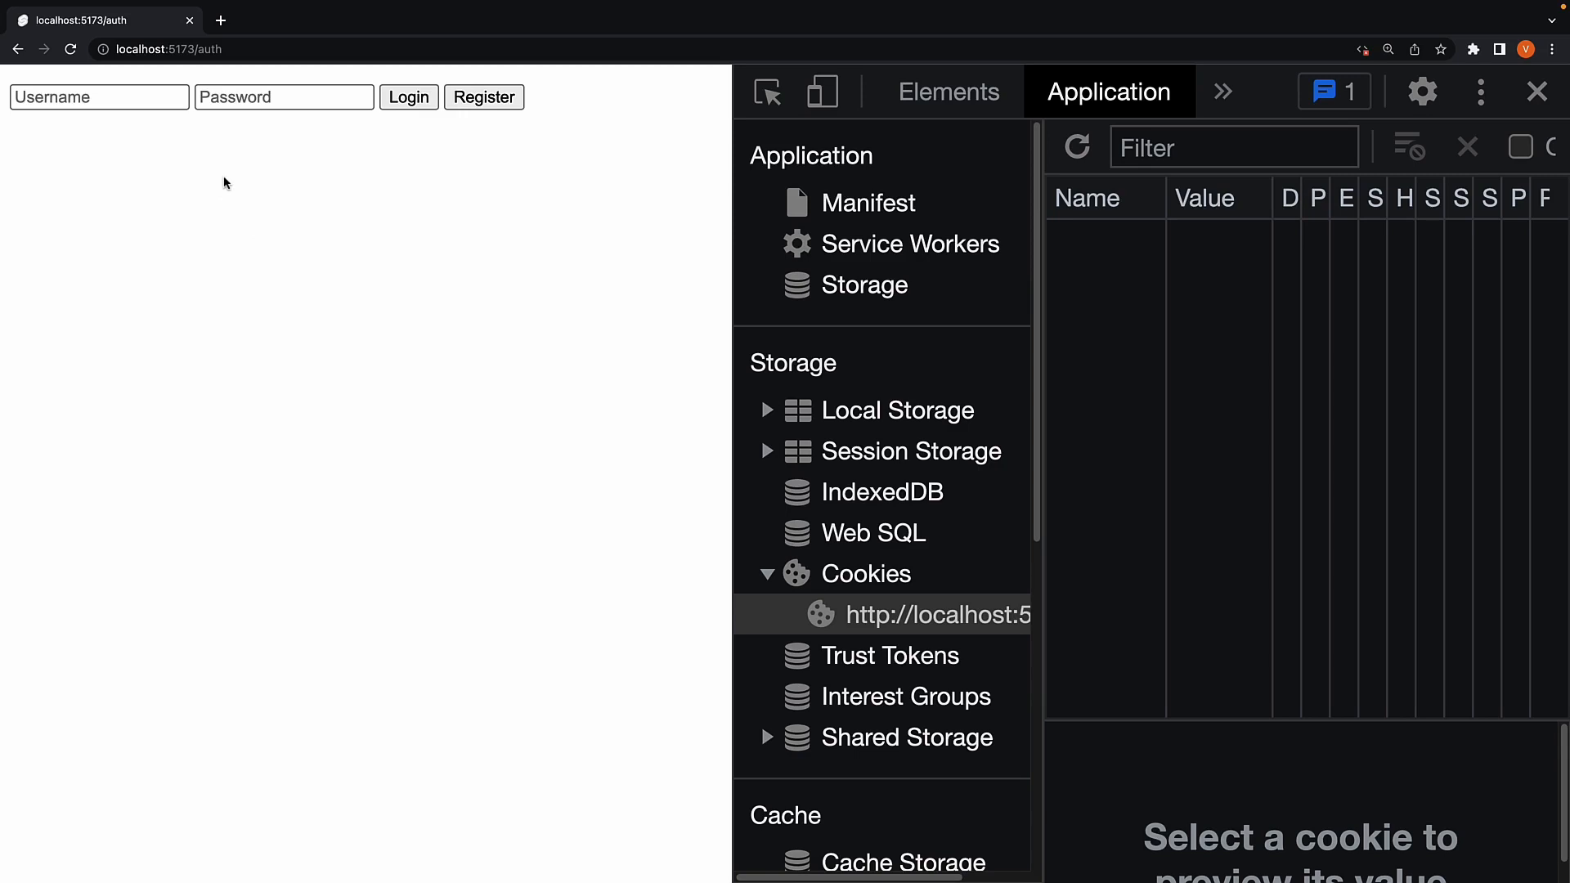
mouse_move(320, 179)
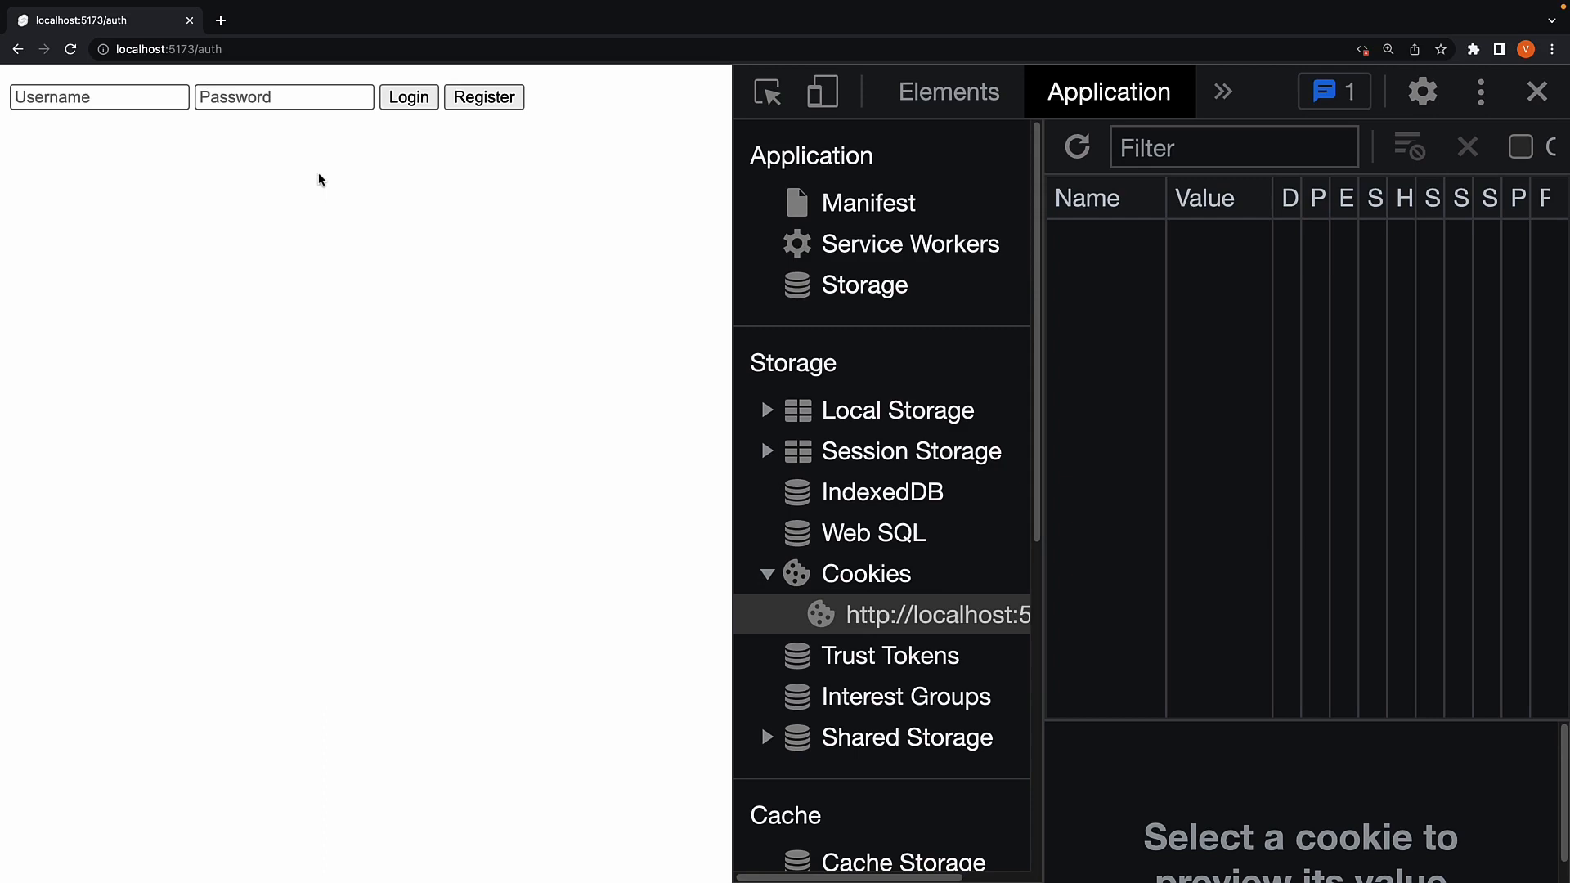
mouse_move(368, 220)
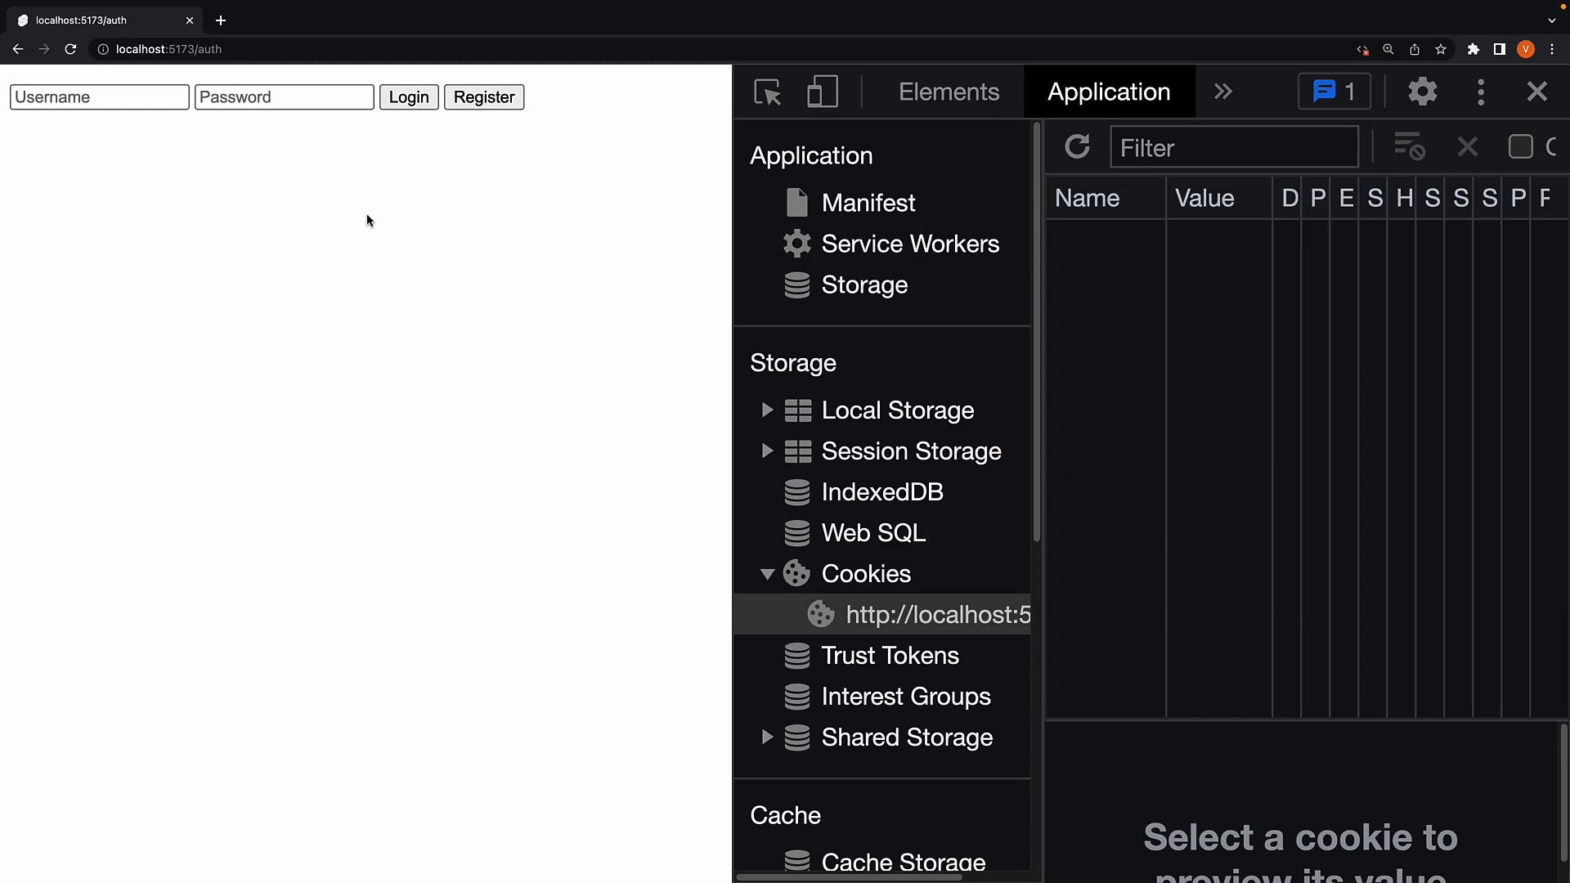
mouse_move(458, 290)
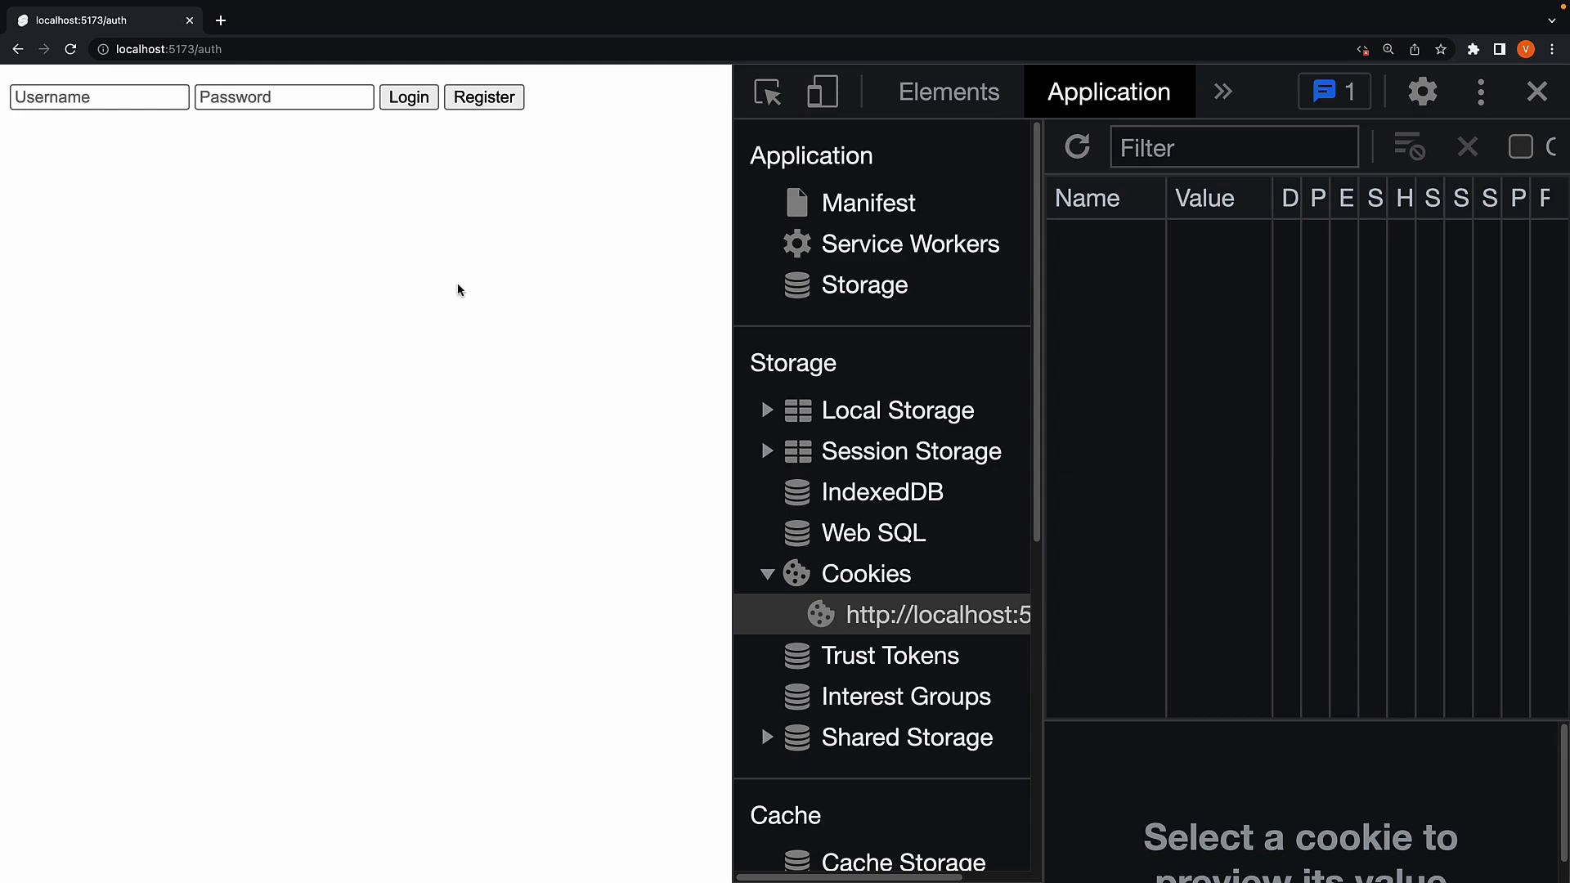
- Log in as 'test' with a password and submit the form
left_click(98, 96)
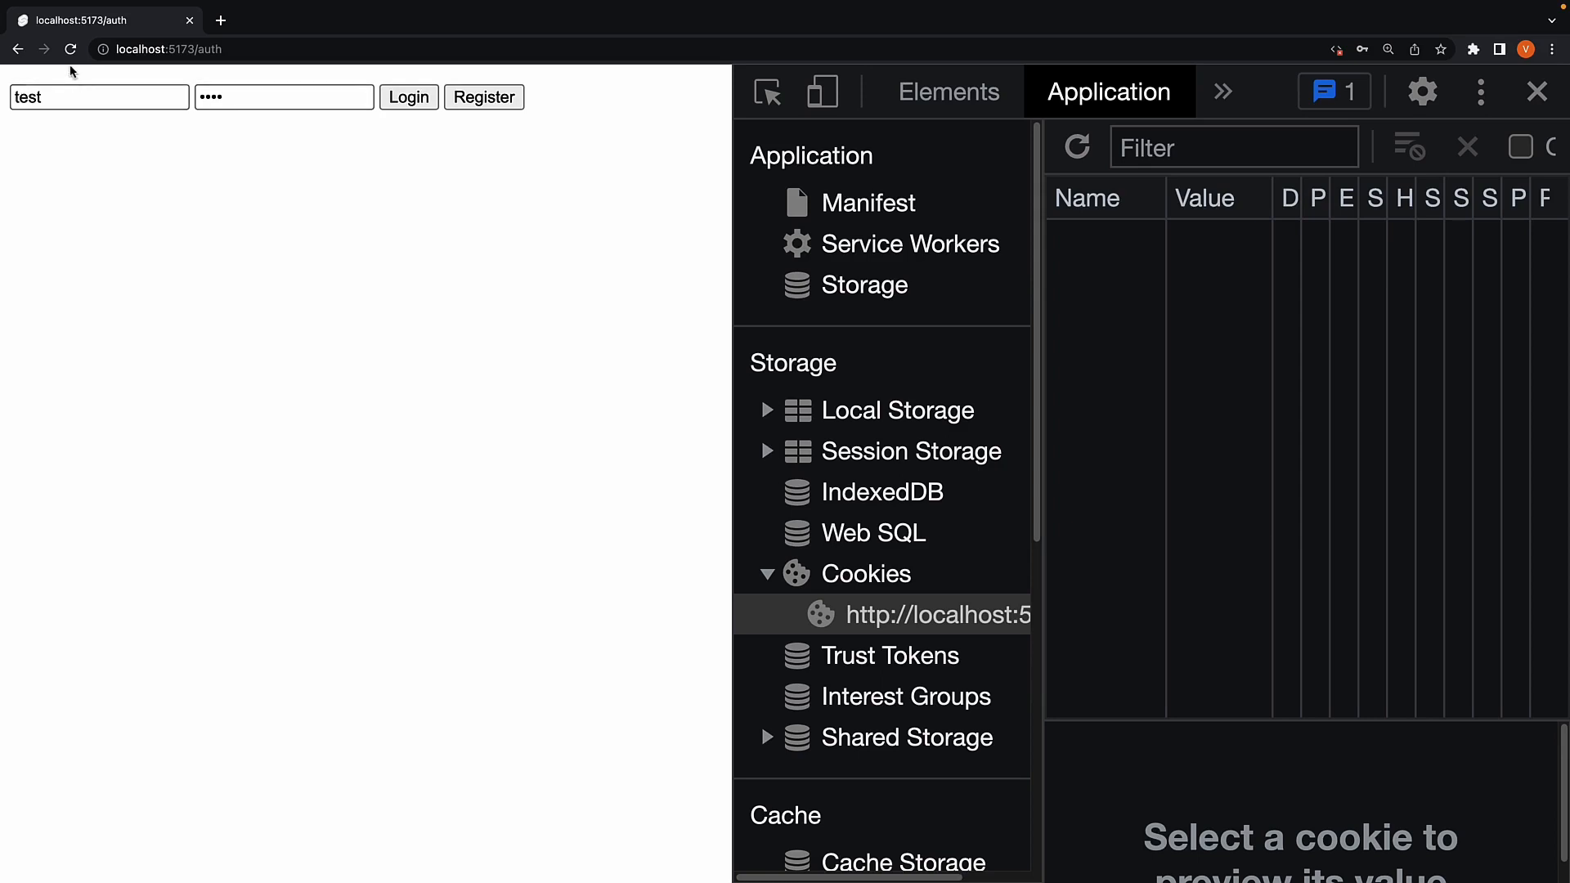
mouse_move(389, 161)
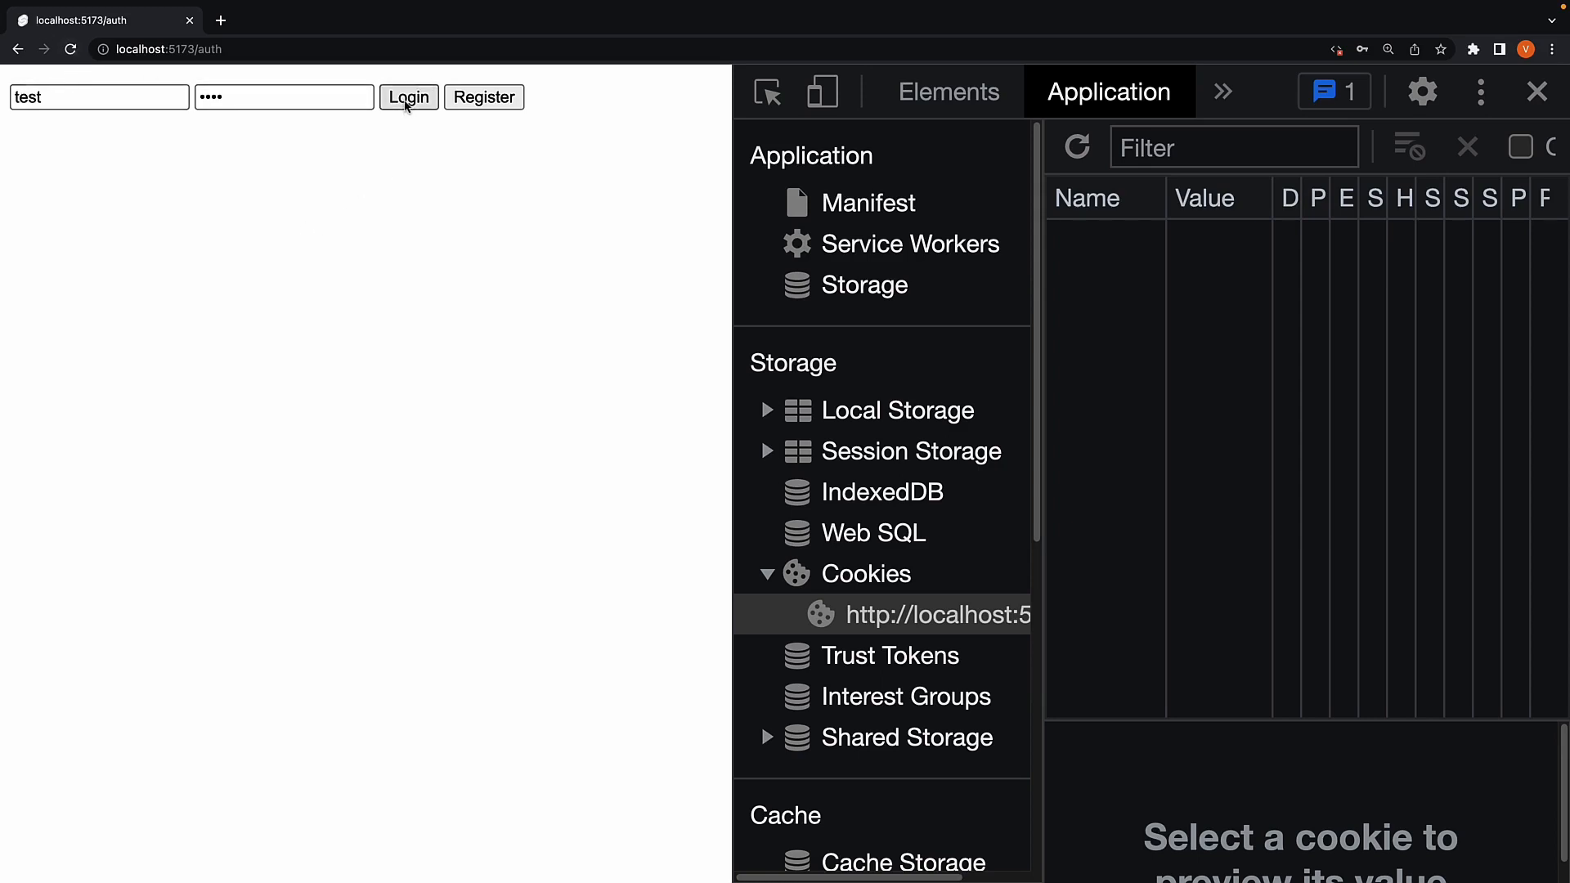
left_click(407, 97)
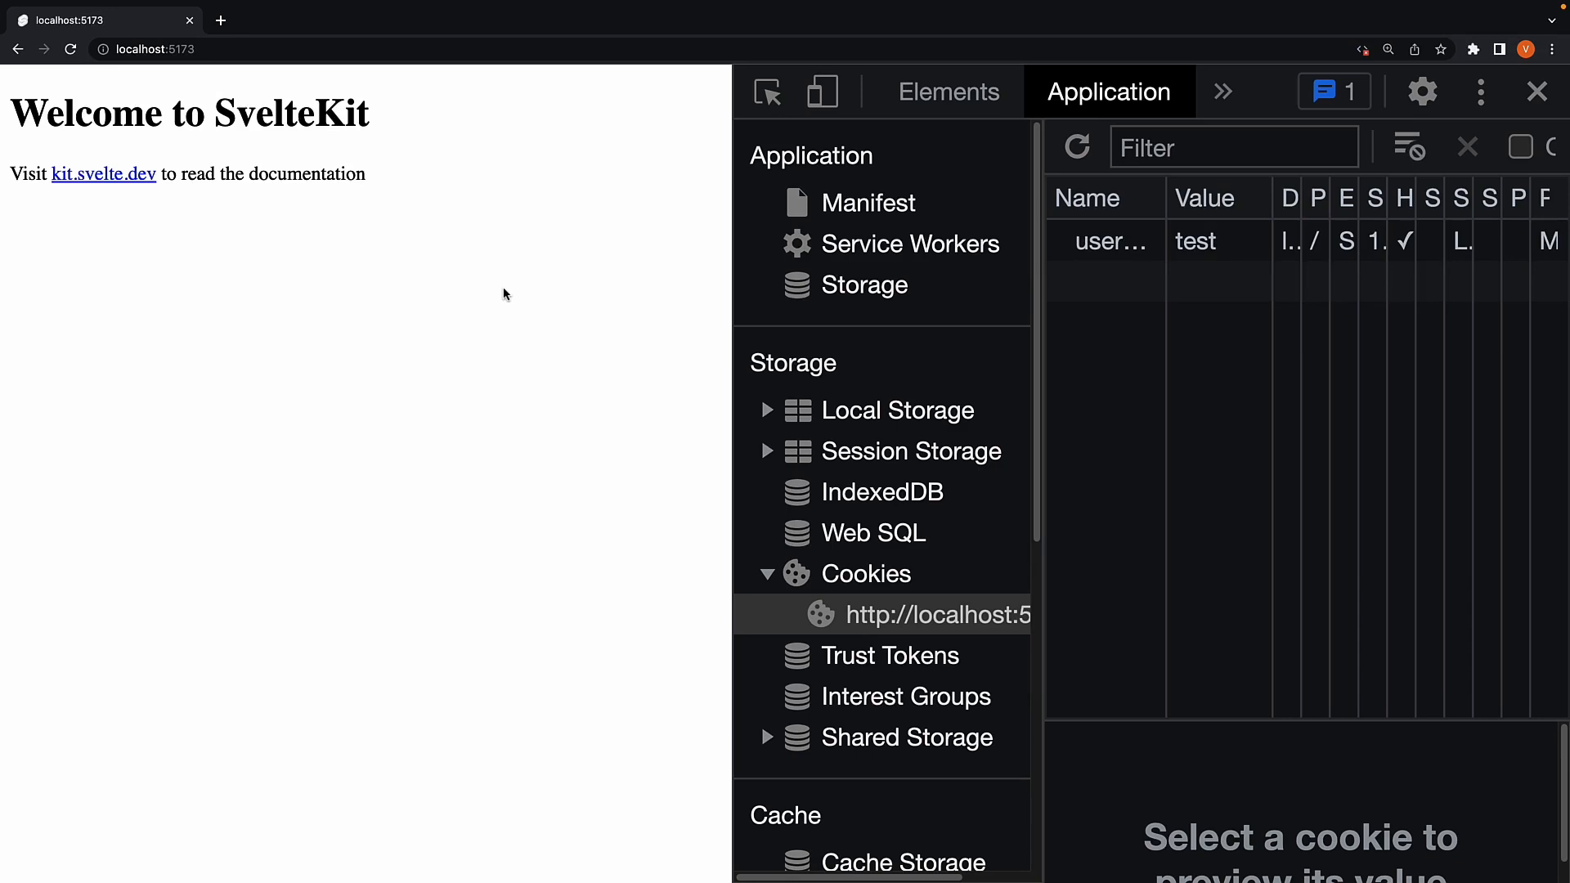
mouse_move(473, 293)
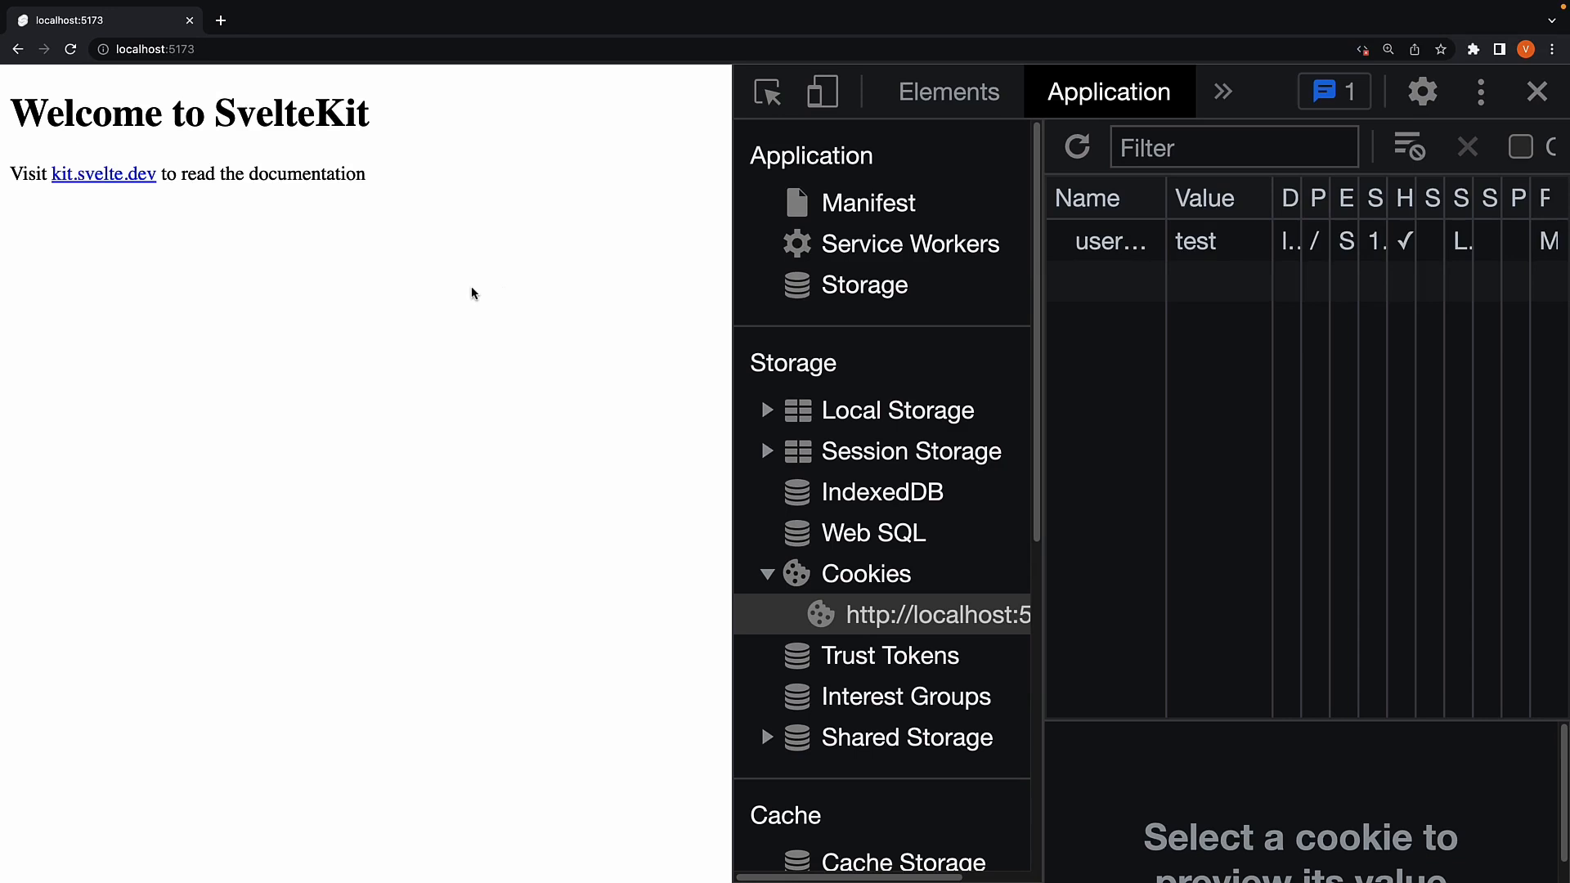
mouse_move(409, 347)
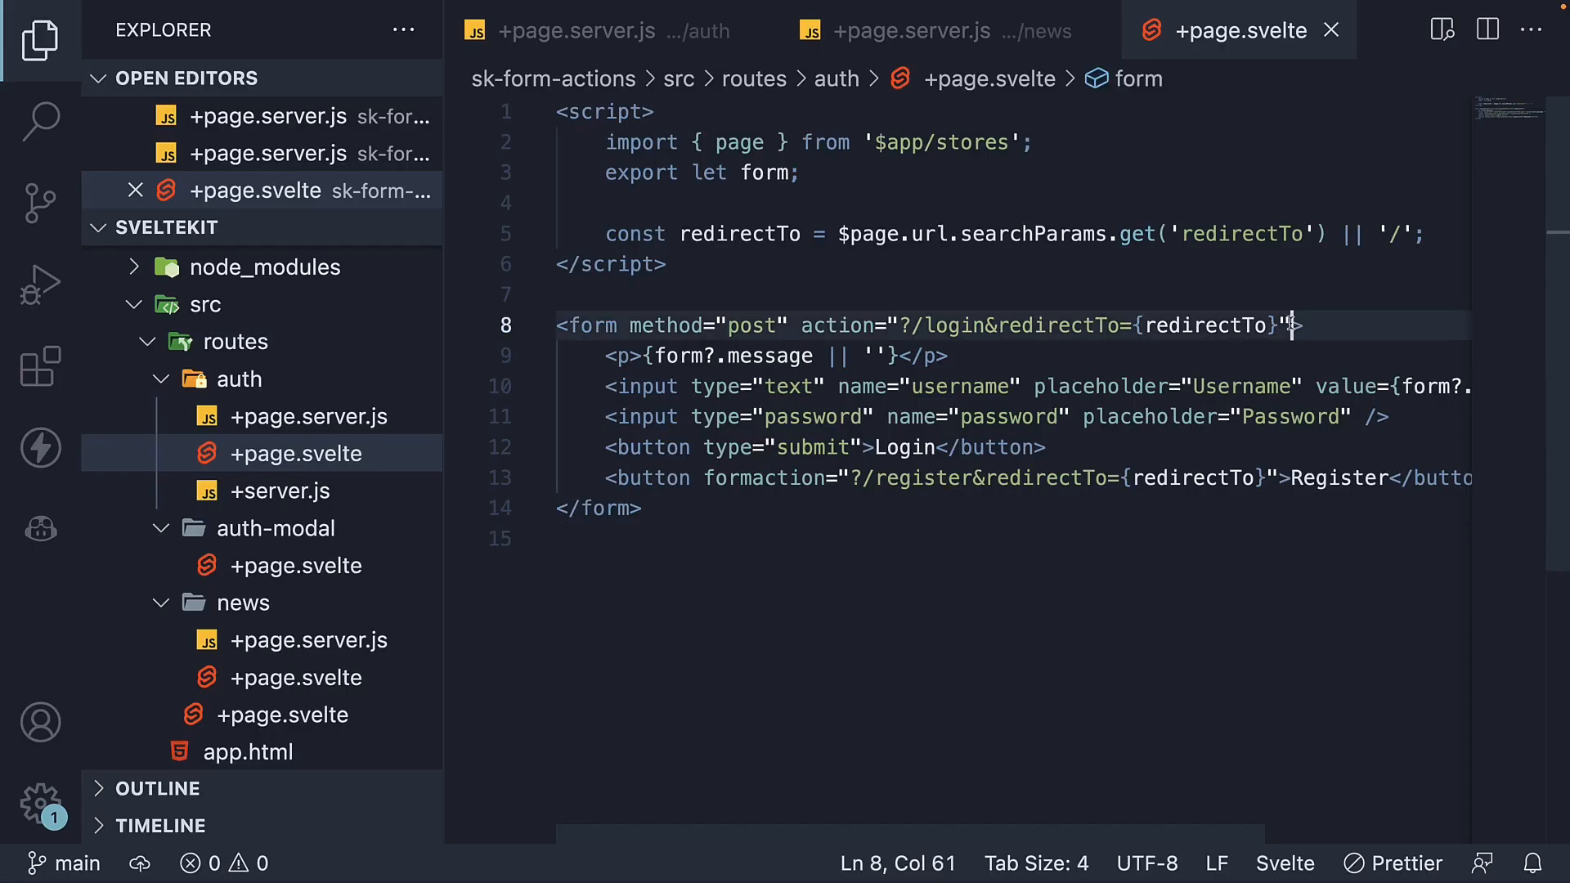
- Add the use:enhance directive to the login <form> tag in auth/+page.svelte
type("u")
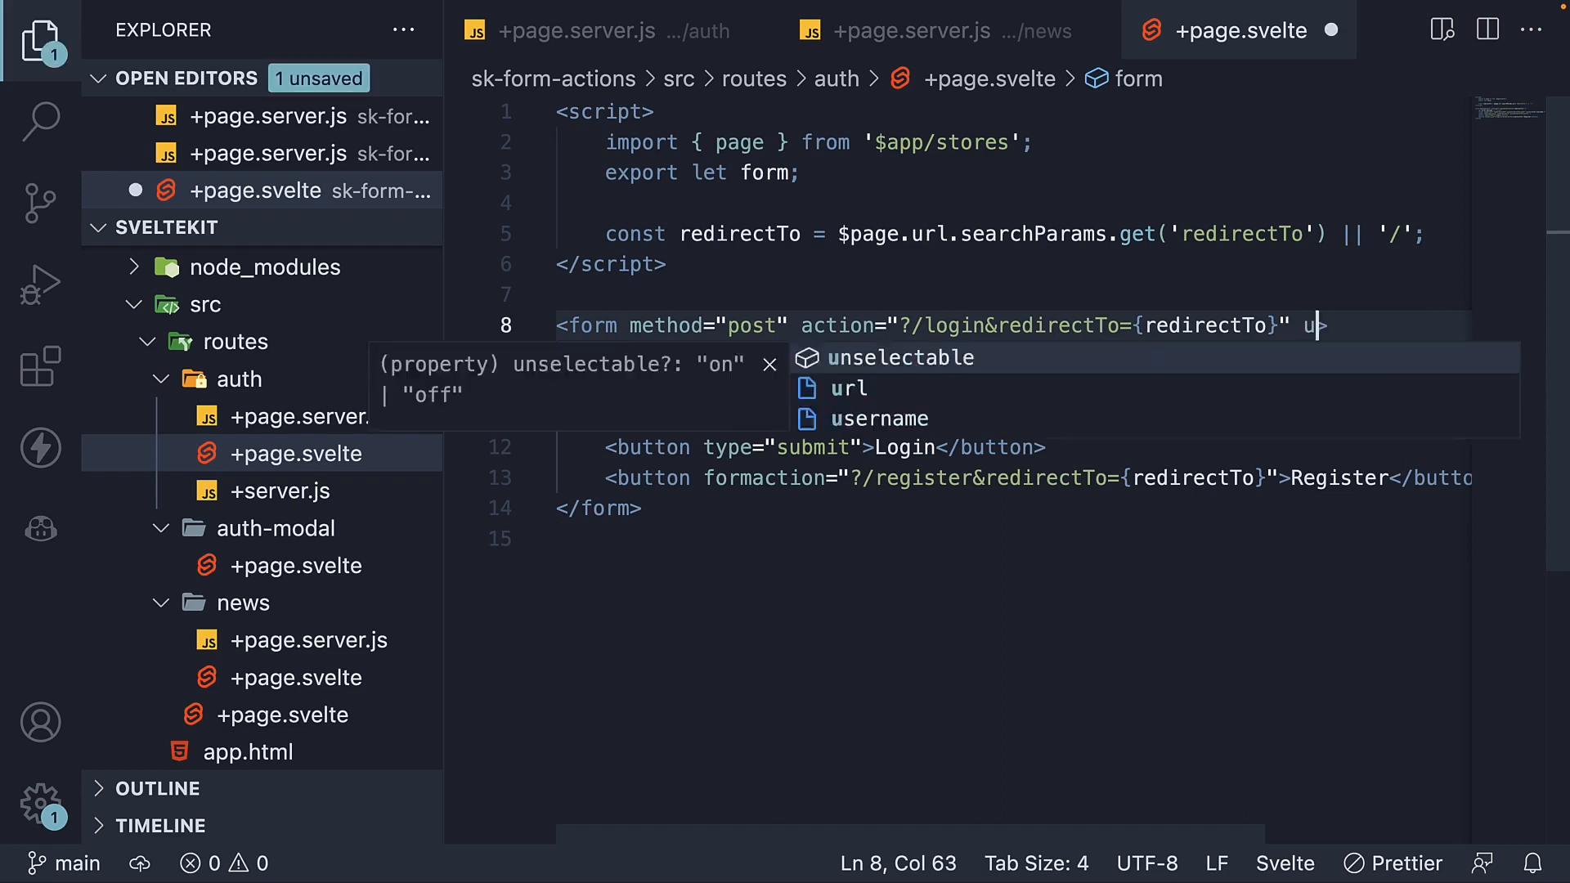
type("se:enhance")
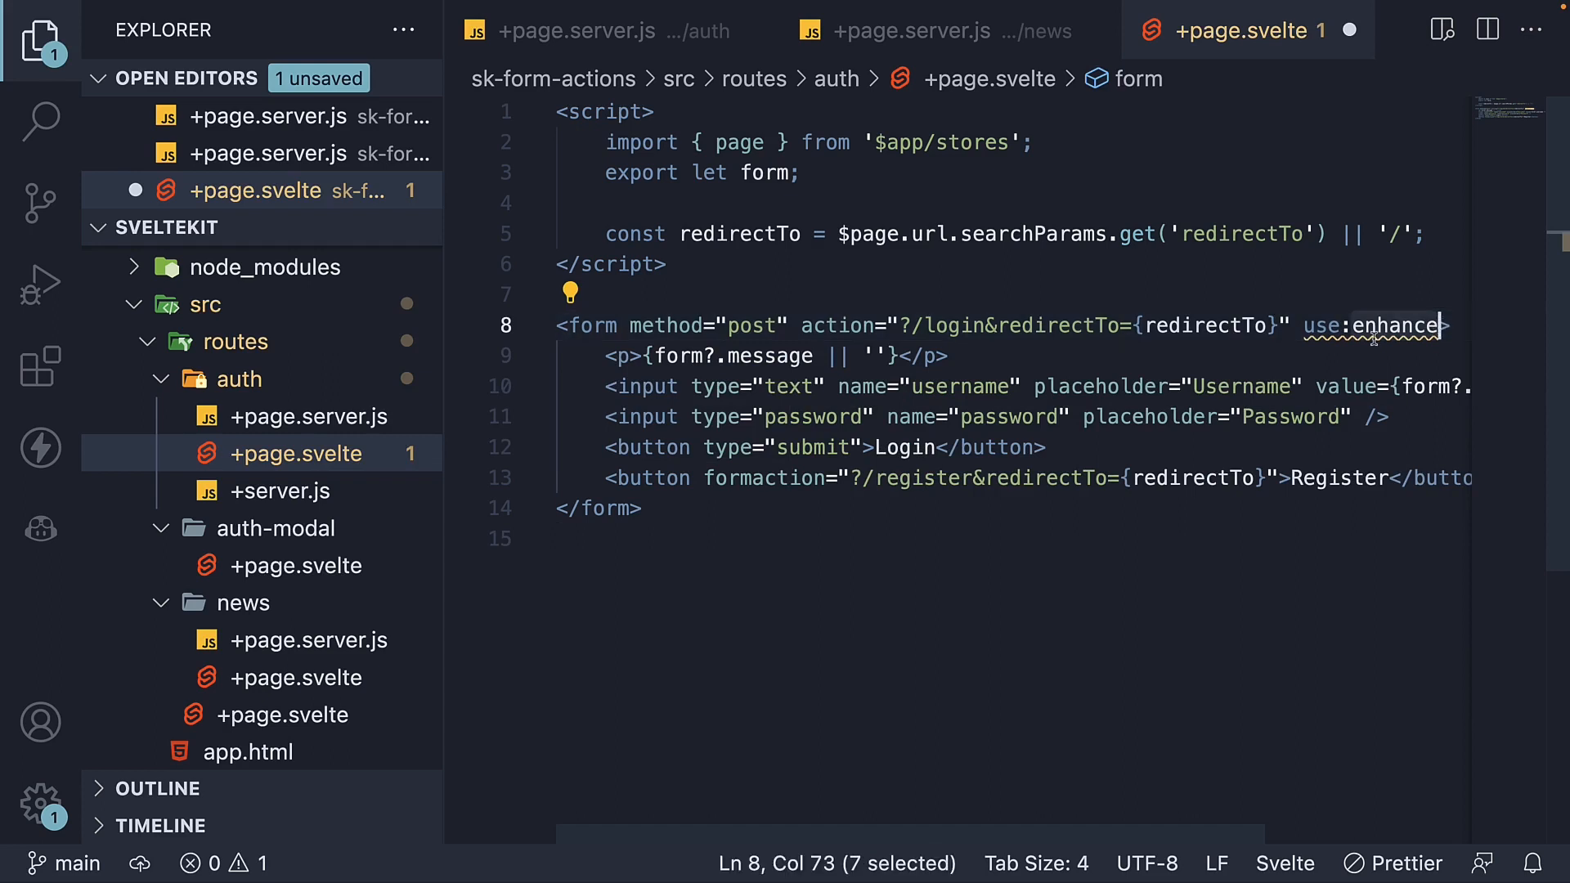
mouse_move(1124, 186)
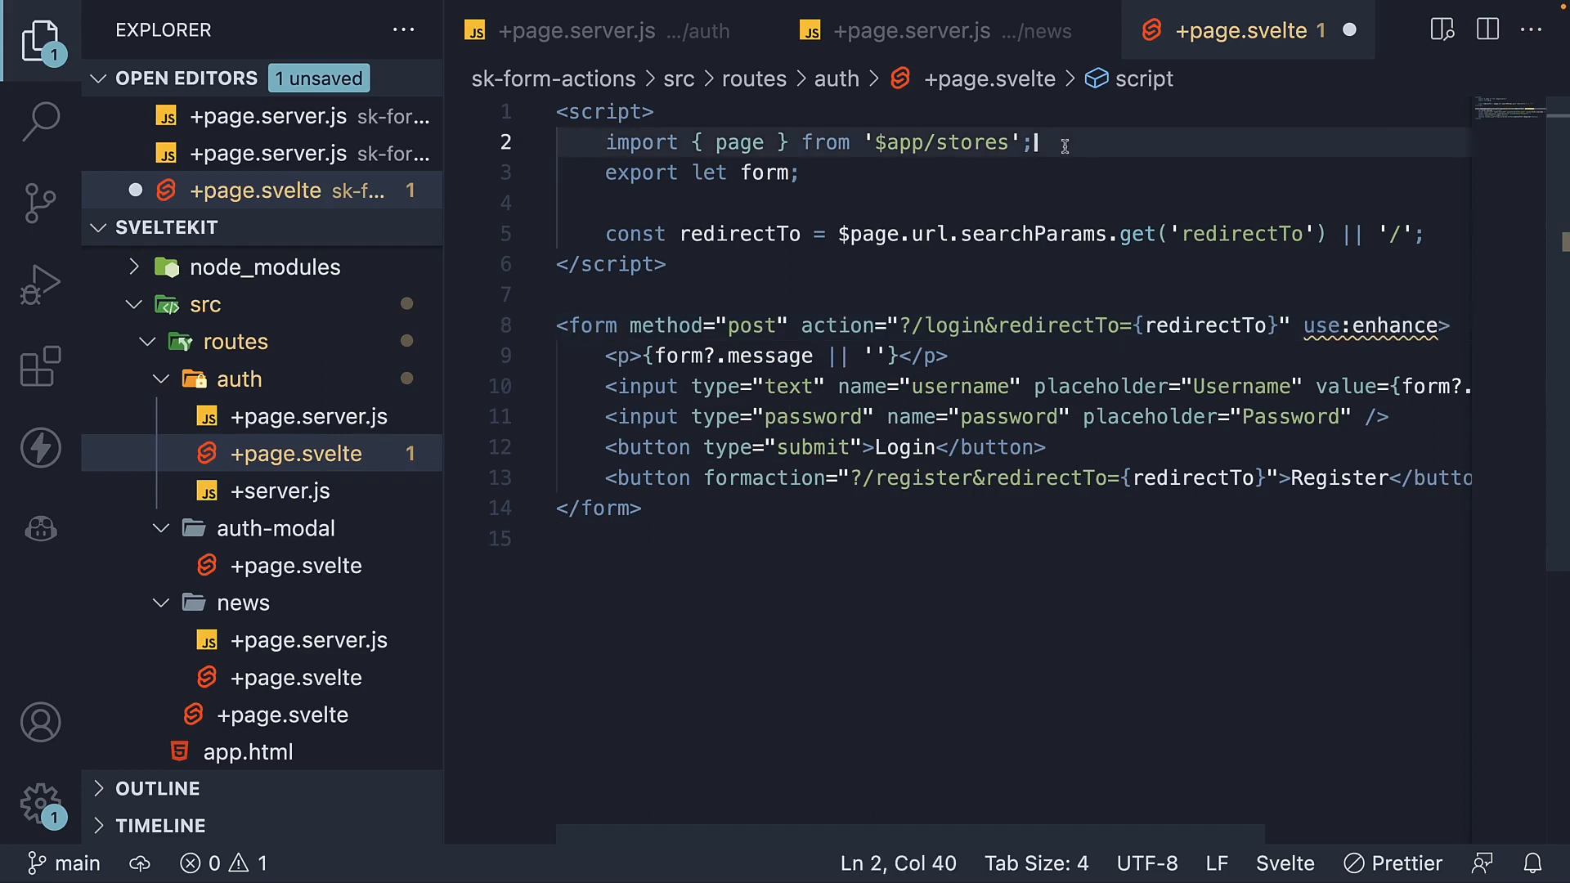
- Import enhance from '$app/forms' in the auth page script block
type("import { enhance } from")
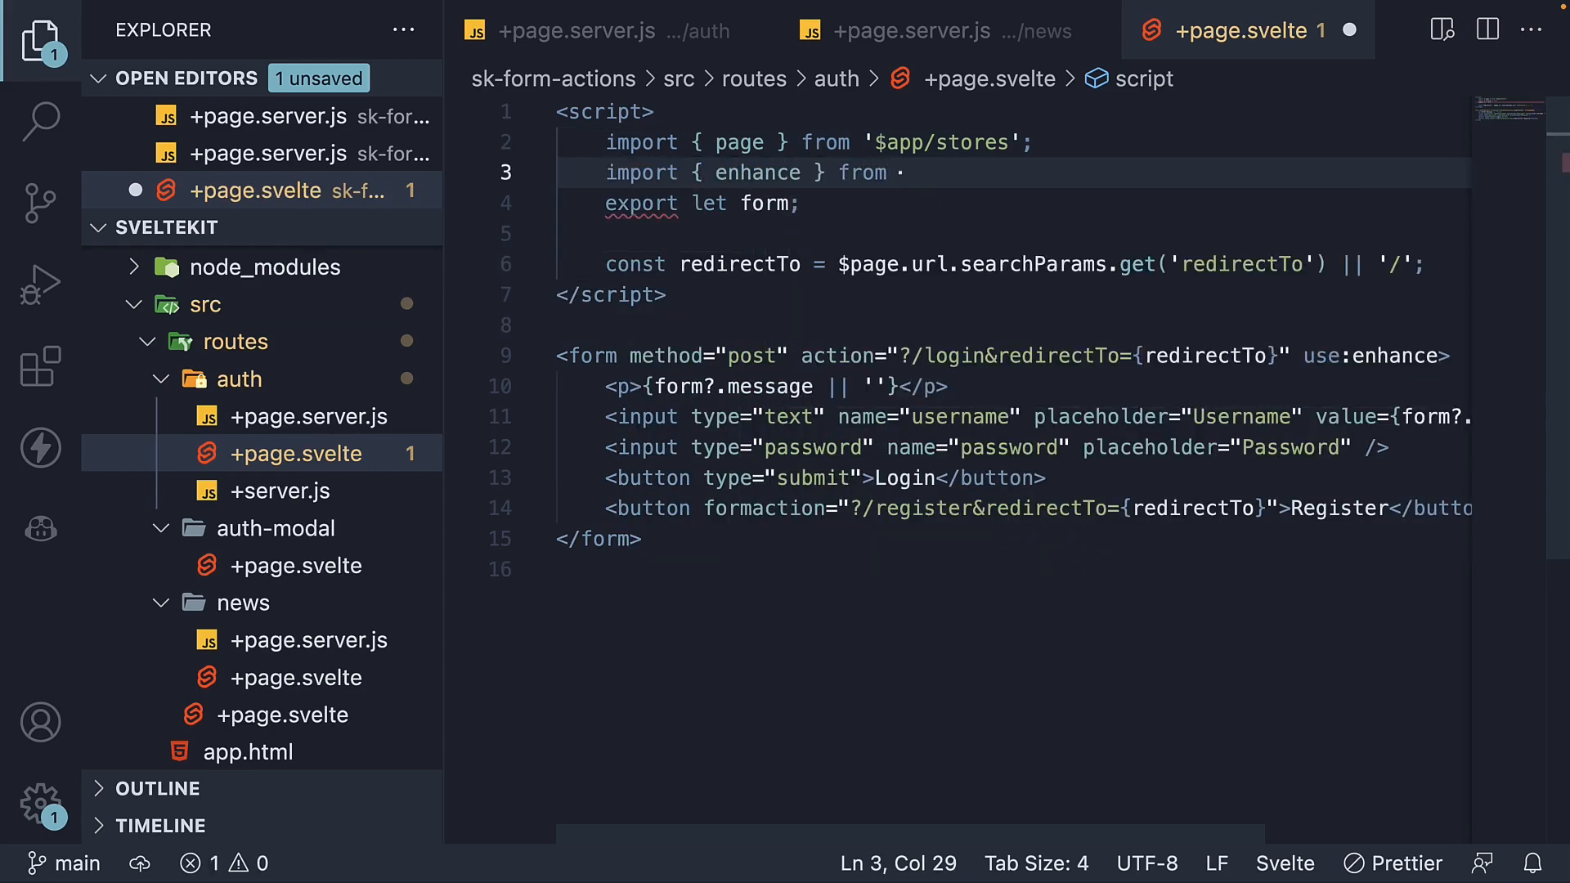
type("'$app")
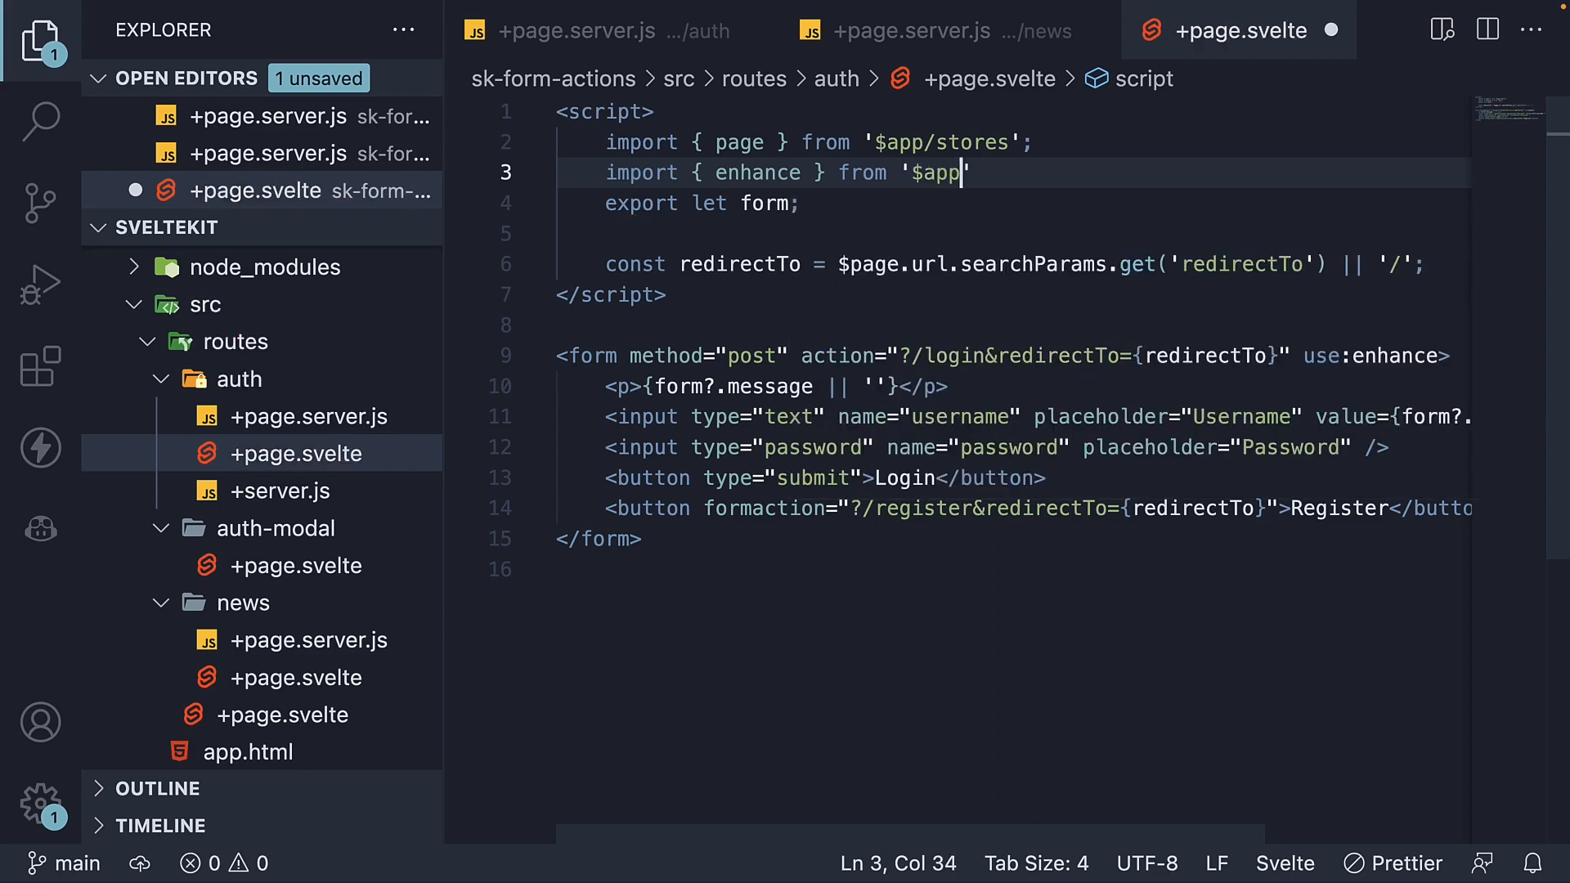
type("/f")
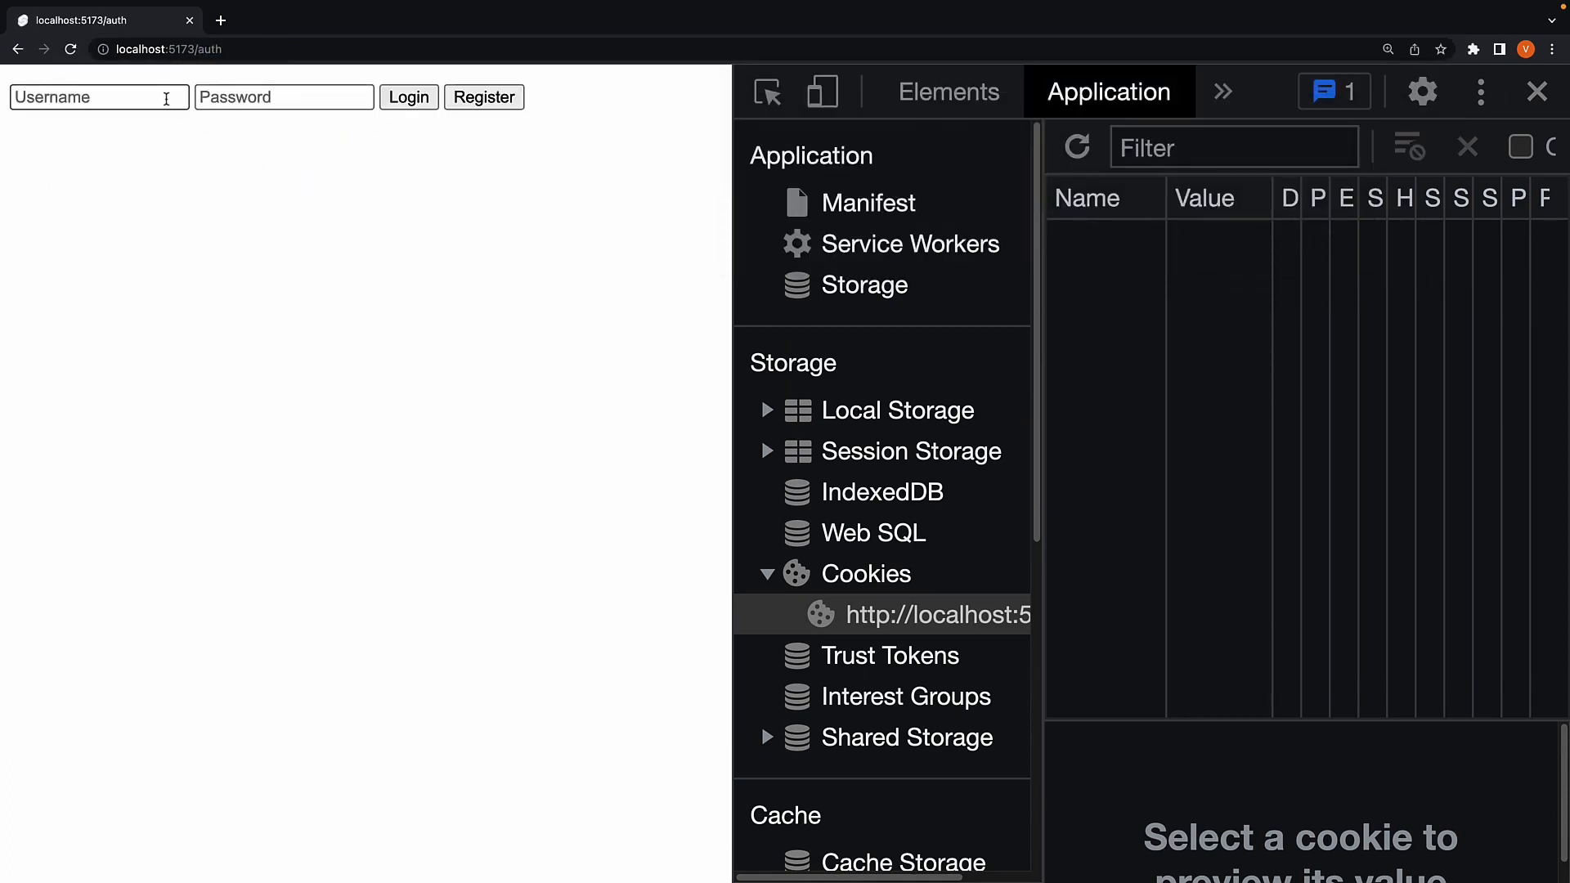
type("test")
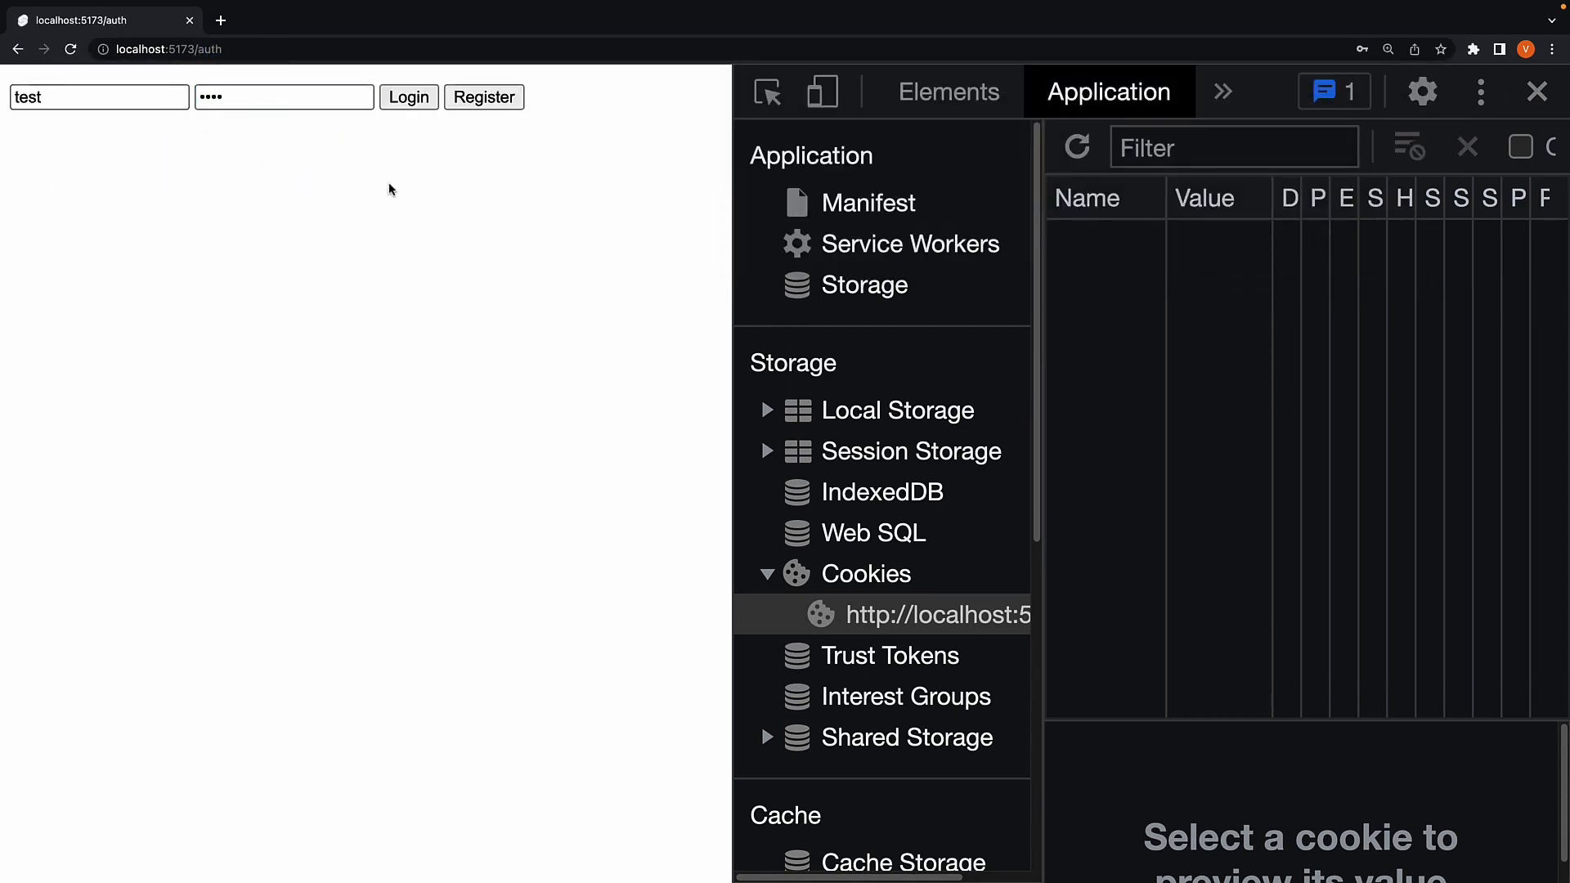
left_click(407, 98)
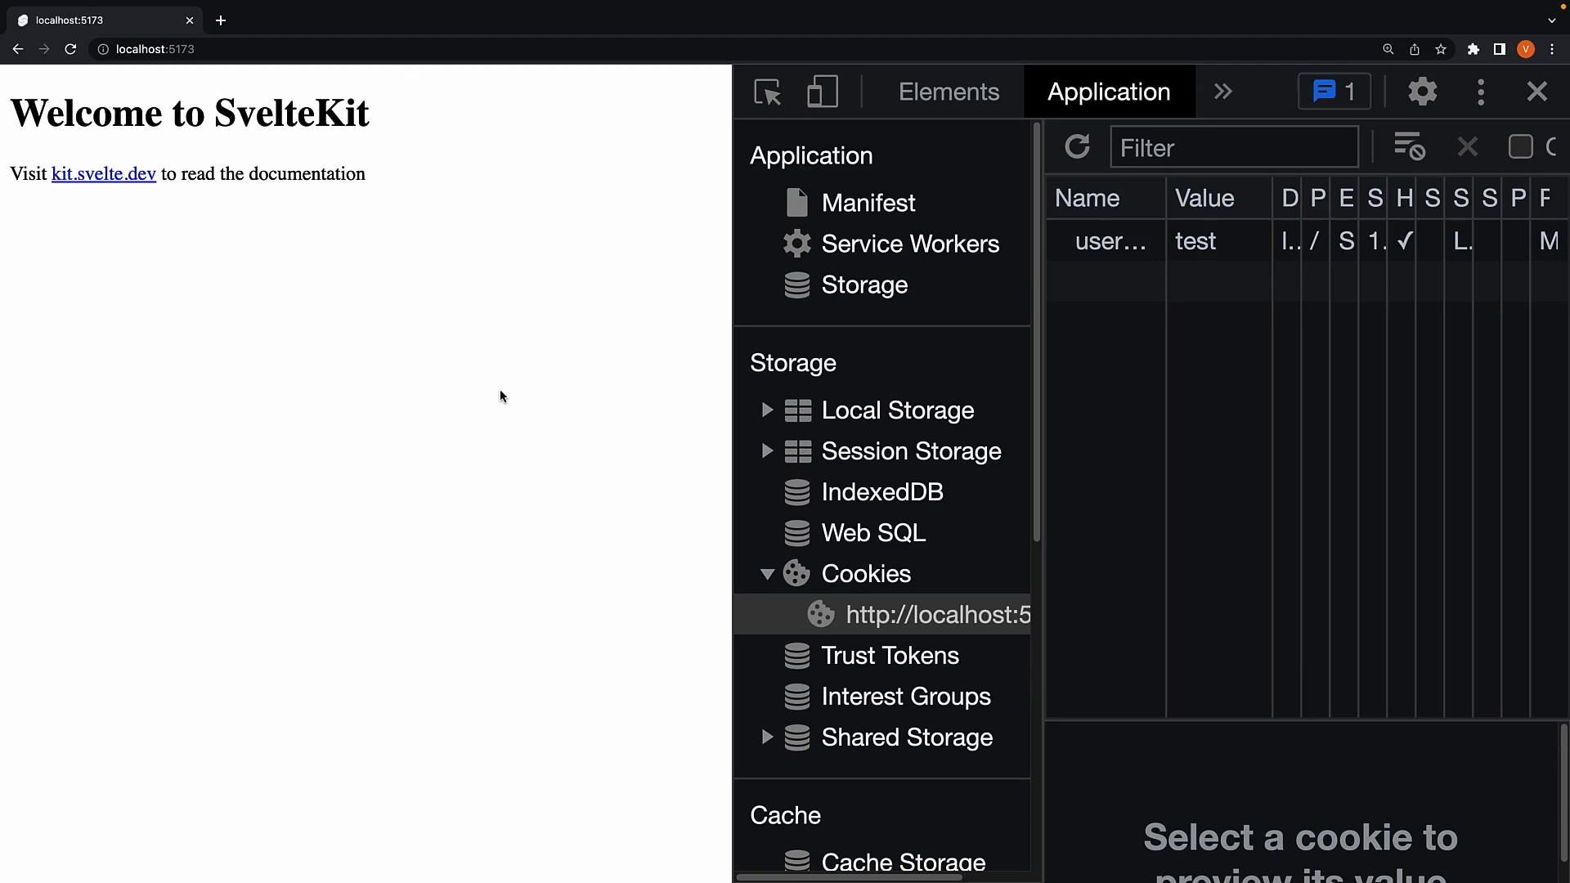
mouse_move(510, 402)
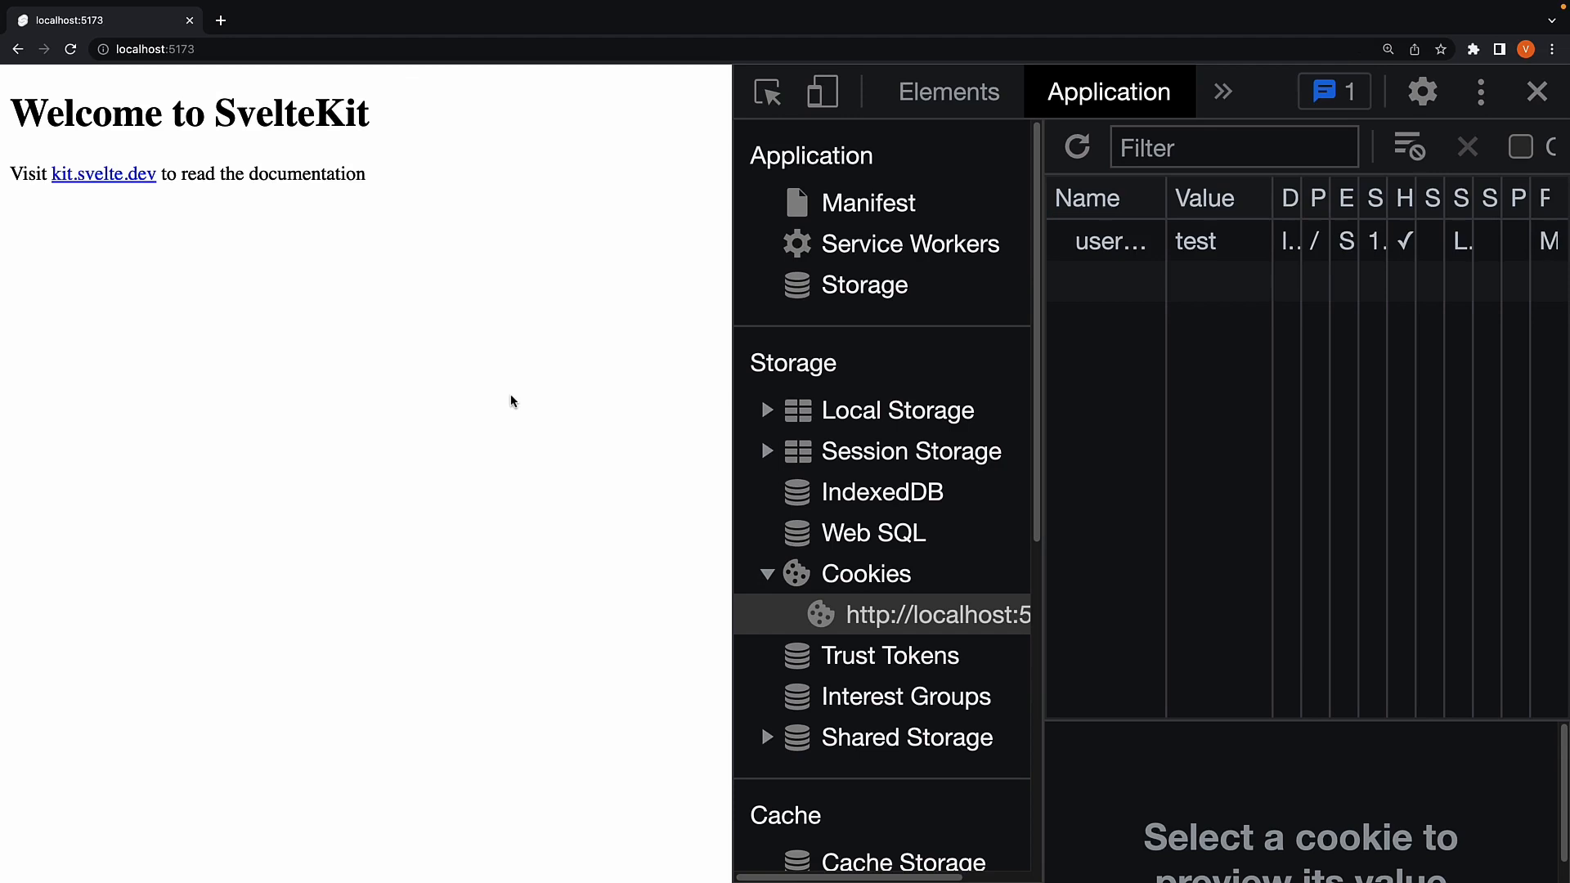